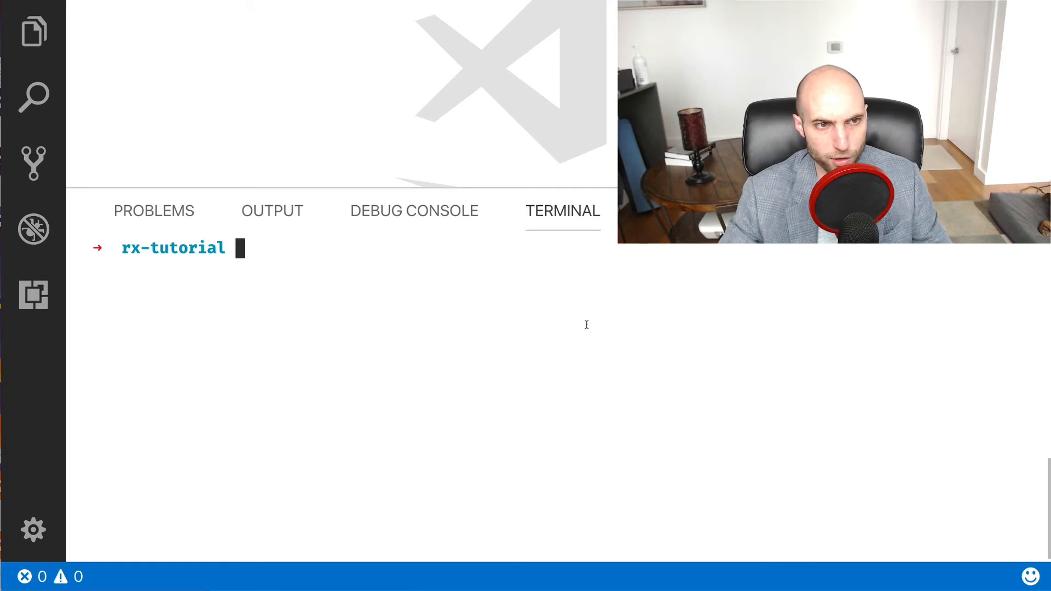
type("npm init")
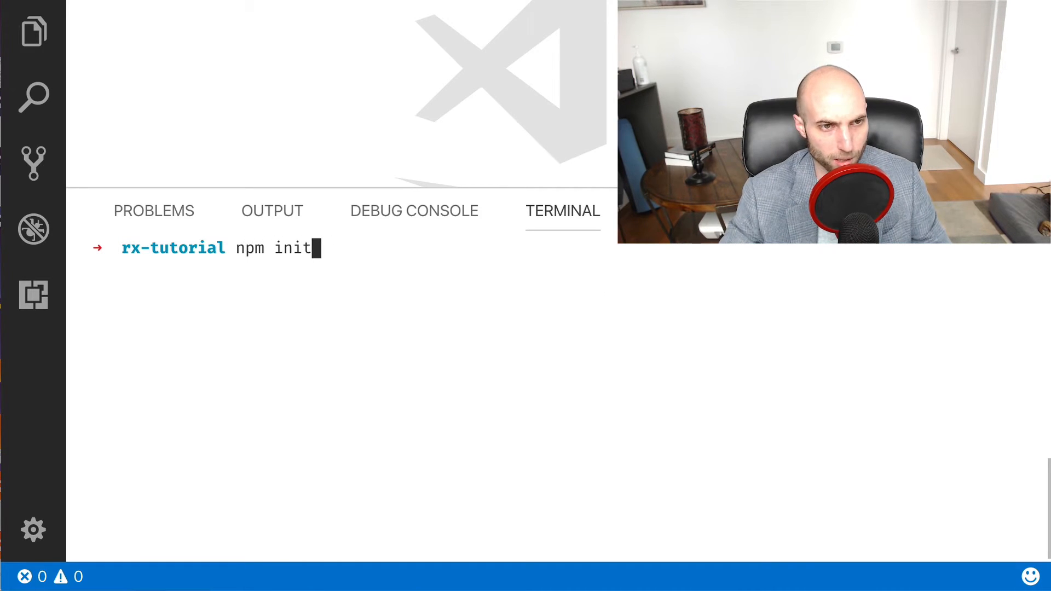
key("Return")
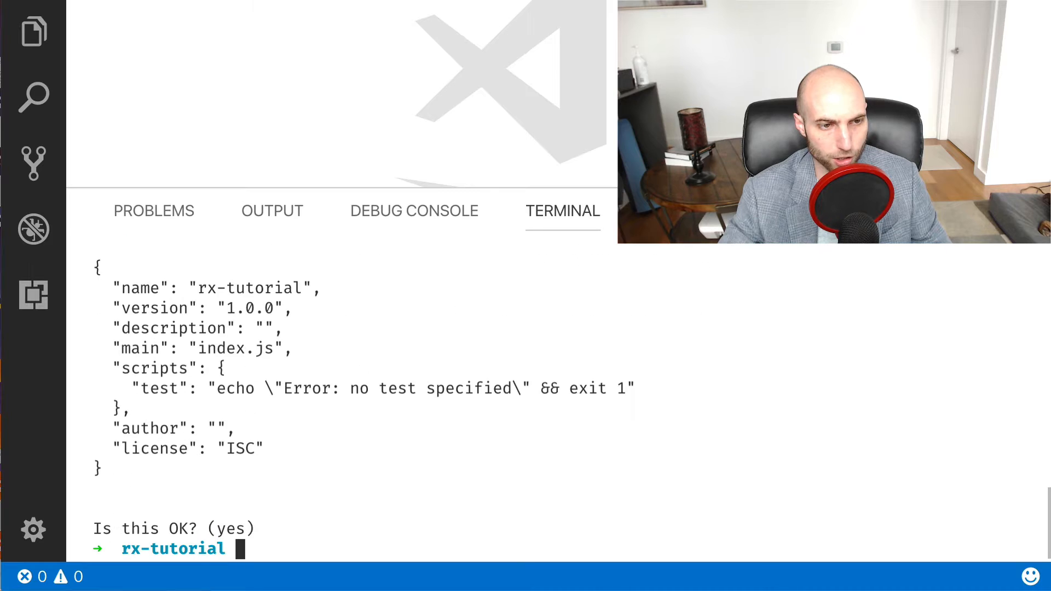
type("npm i -D jest babel-jest @babel/core @babel/preset-env @babel/preset-typescript typescript @types/jest")
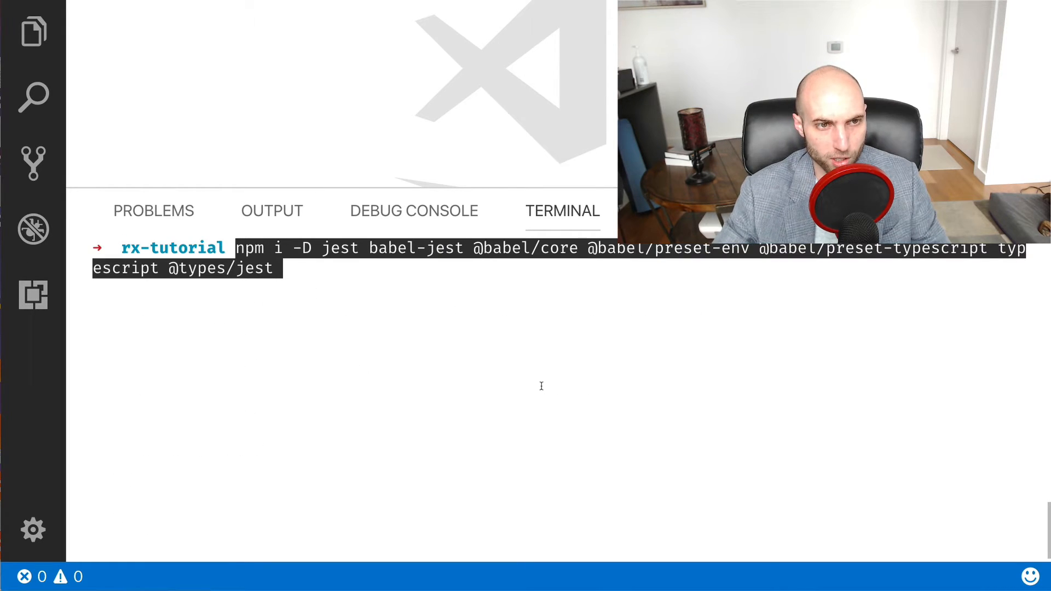
mouse_move(337, 275)
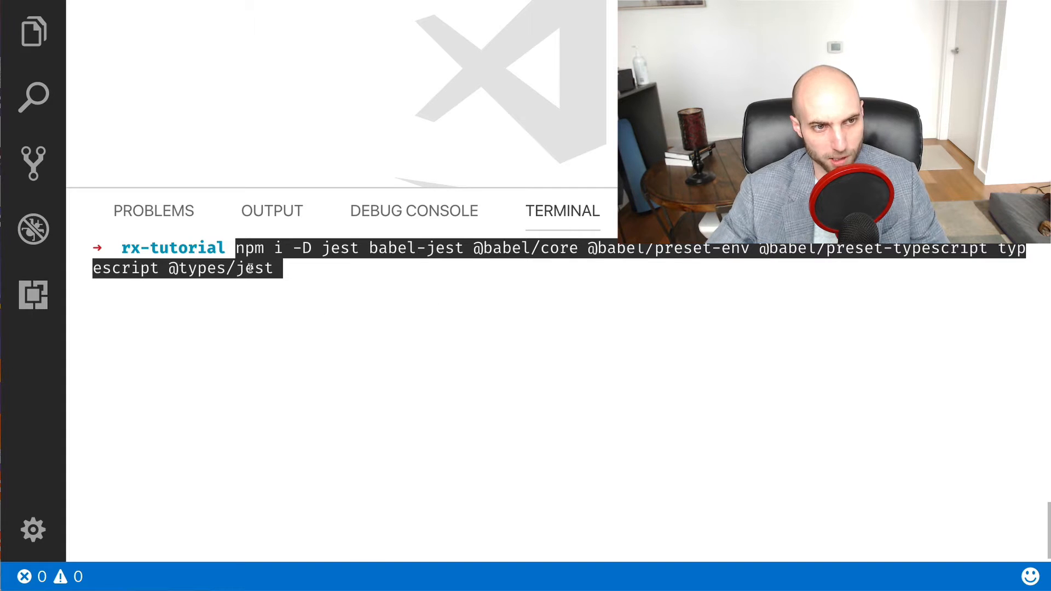
key("Return")
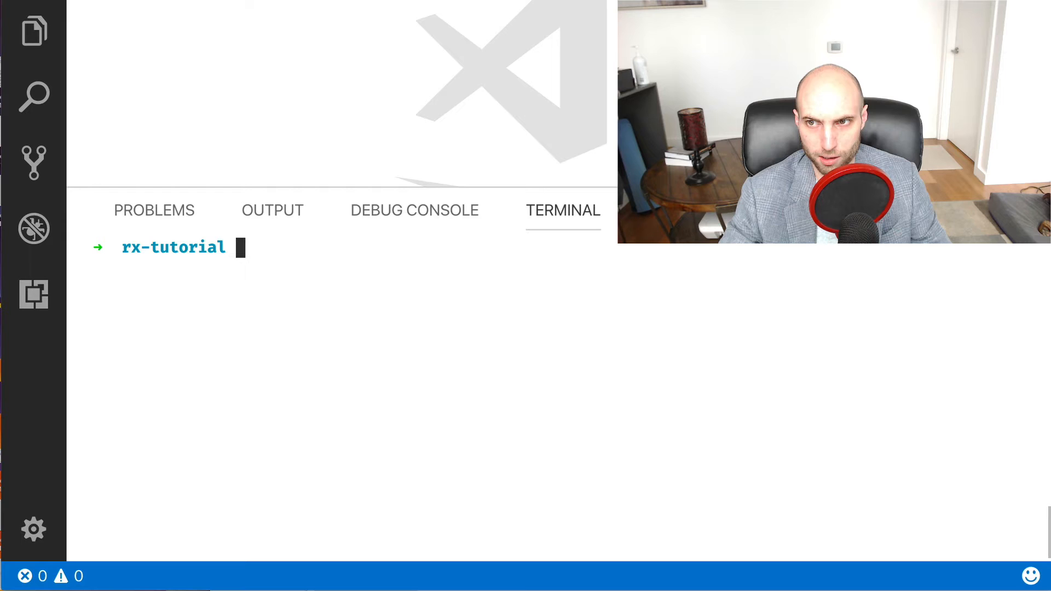
Step: Create and open babel.config.js with the code command
type("code babel.")
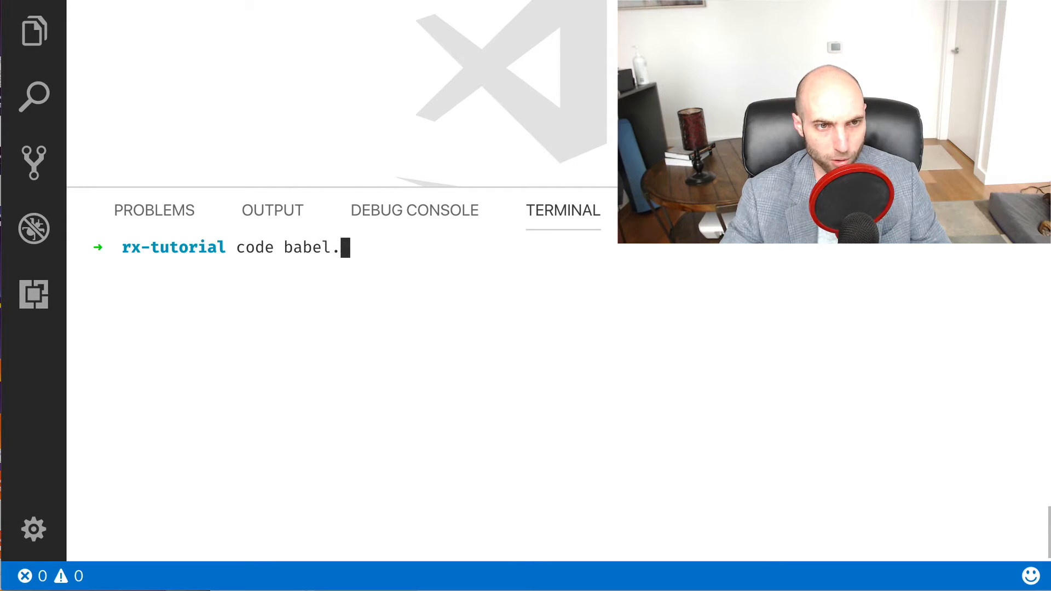
key("Return")
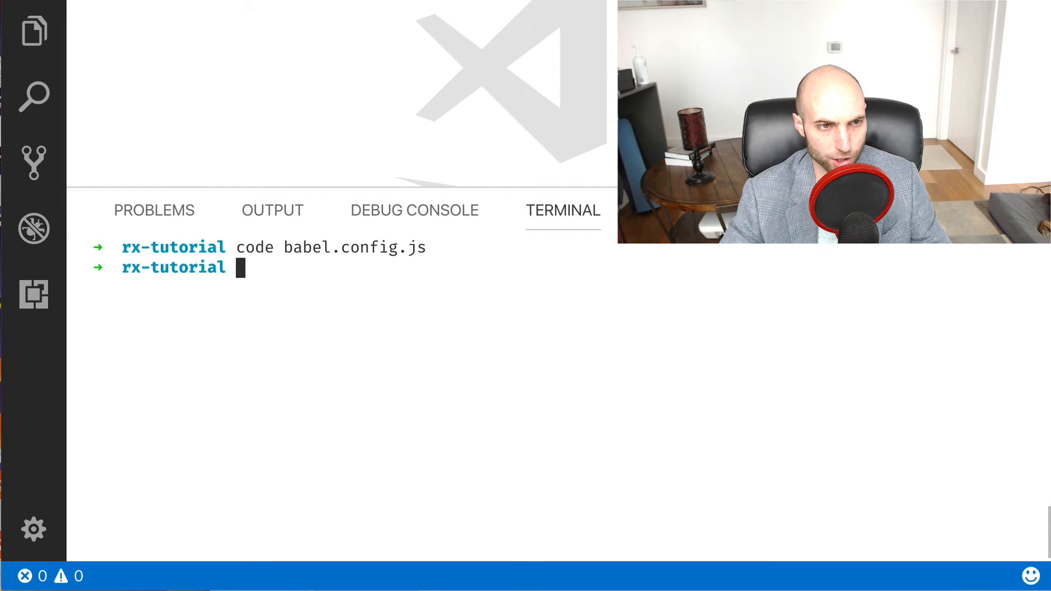
key("Return")
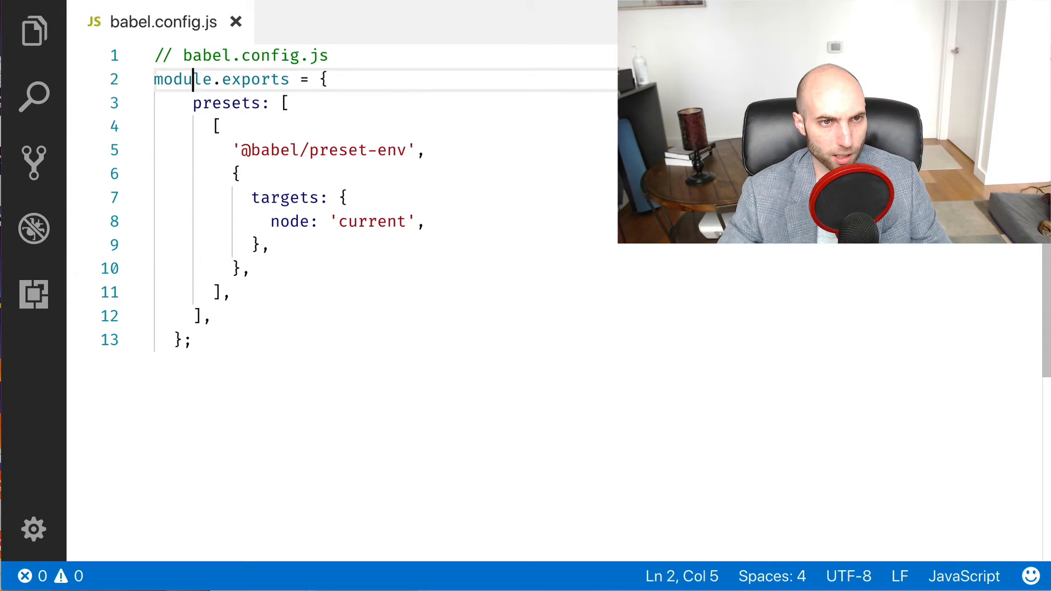
left_click(215, 126)
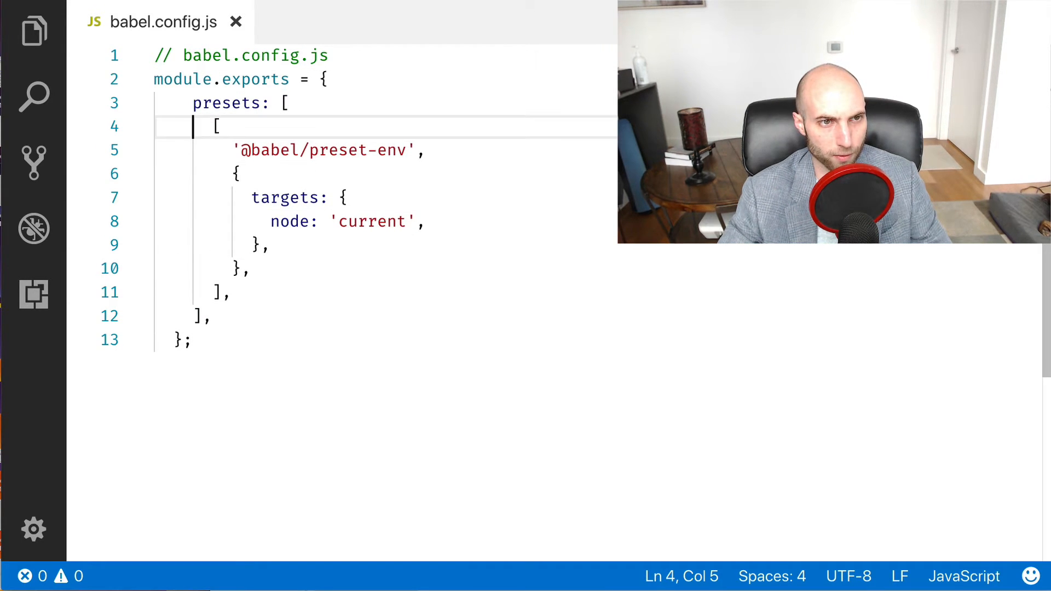
key("enter")
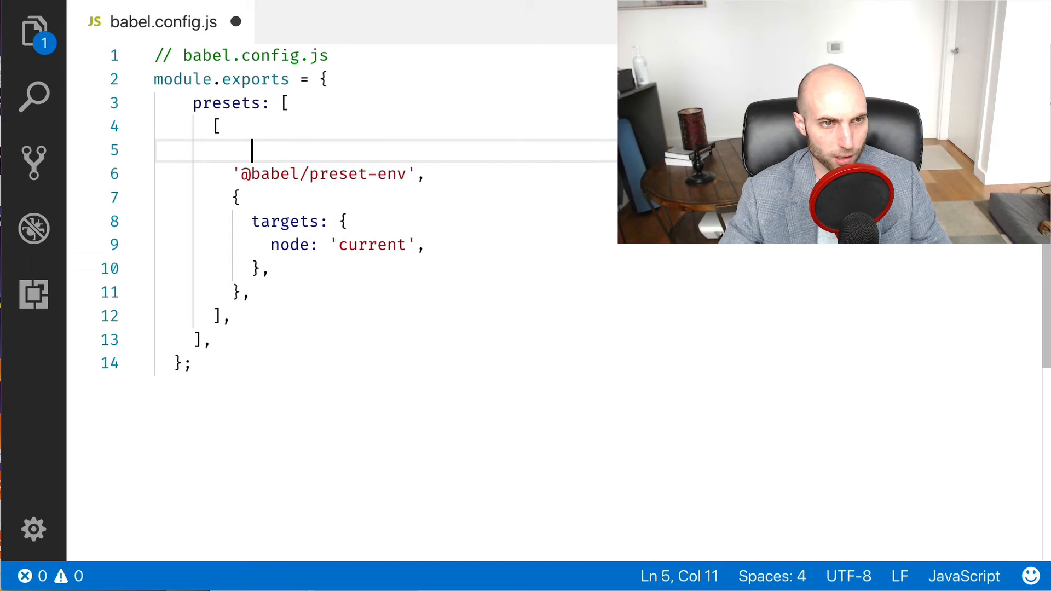
type("'@babel'")
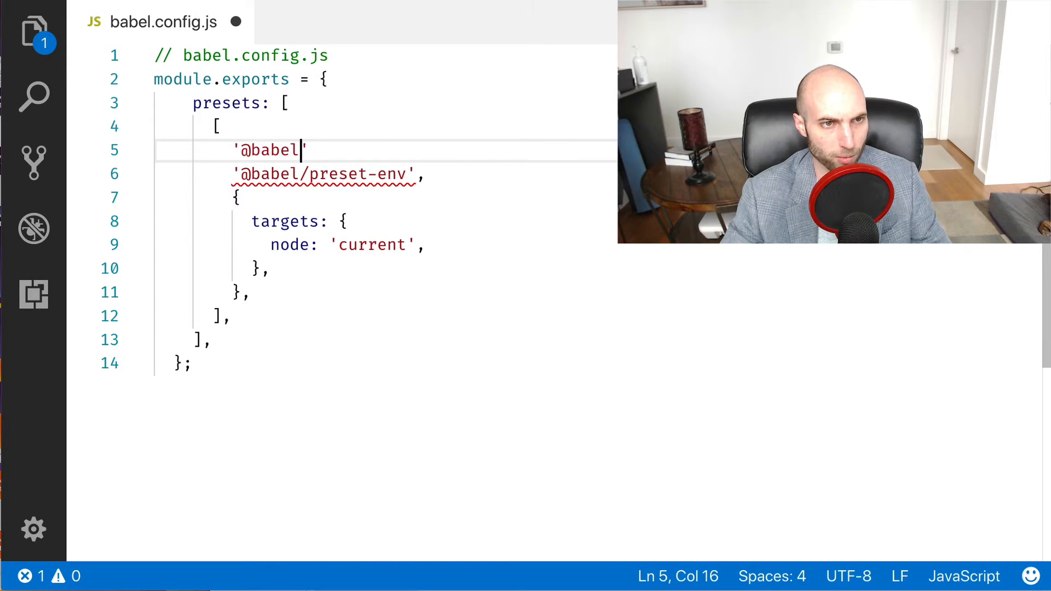
type("/preset-typ")
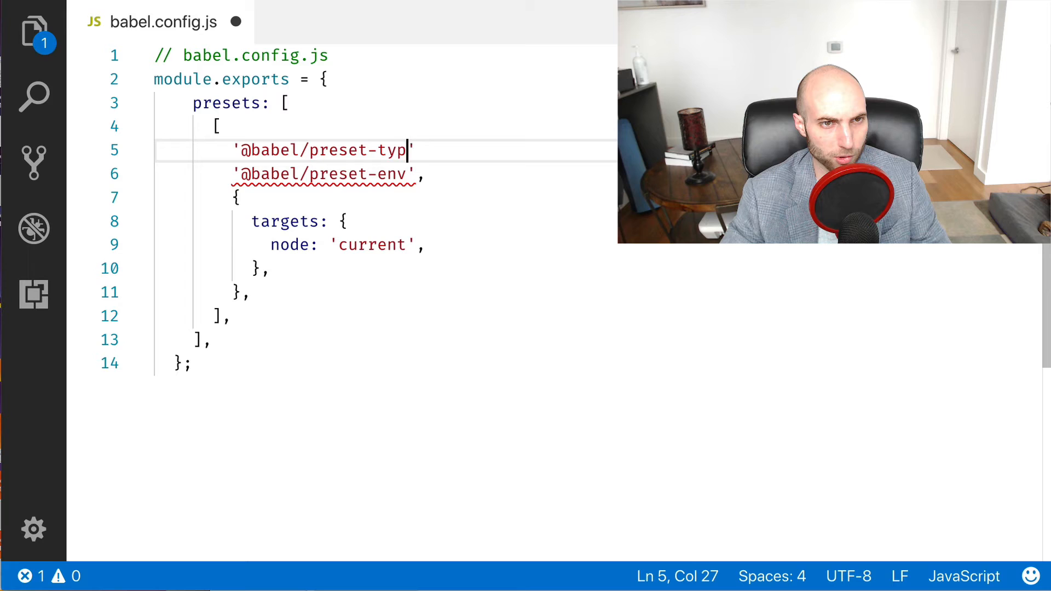
type("escript")
type("code")
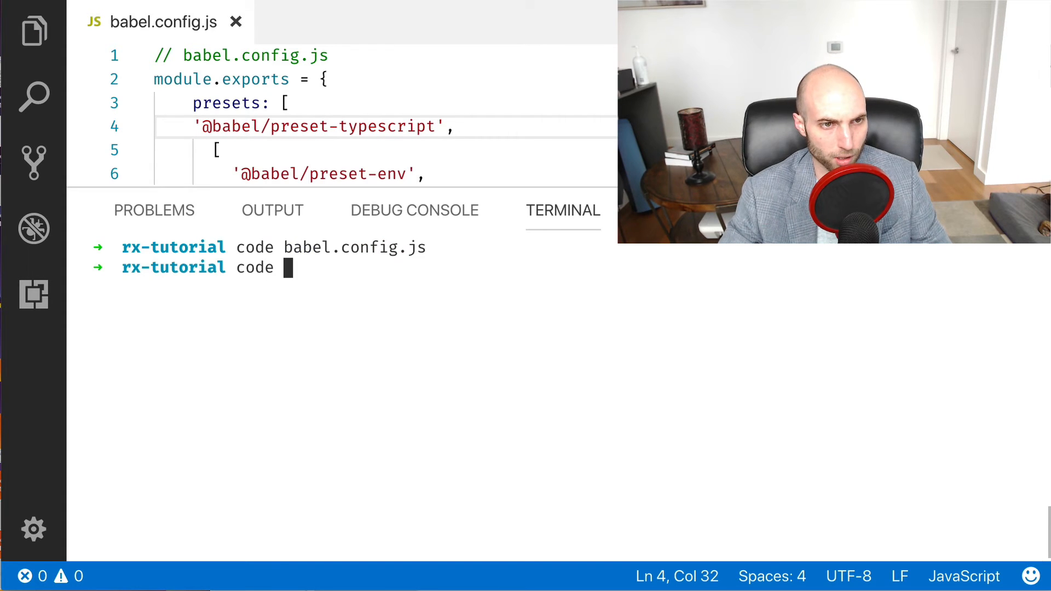
Step: Create hello.test.ts with an it('works') test, then start typing npm t hello.test.ts
type("hello.test.ts")
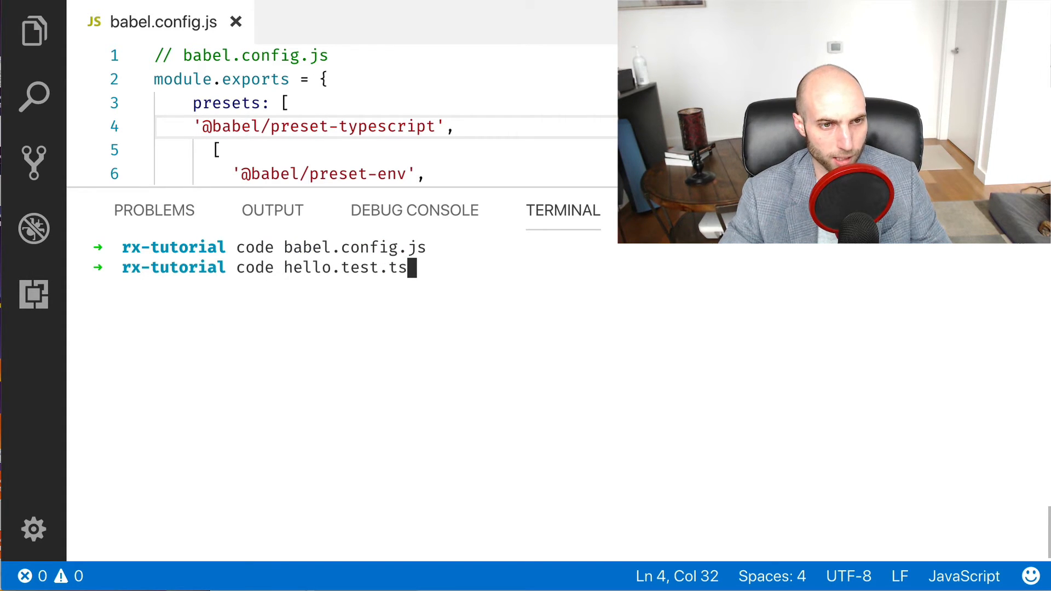
key("Return")
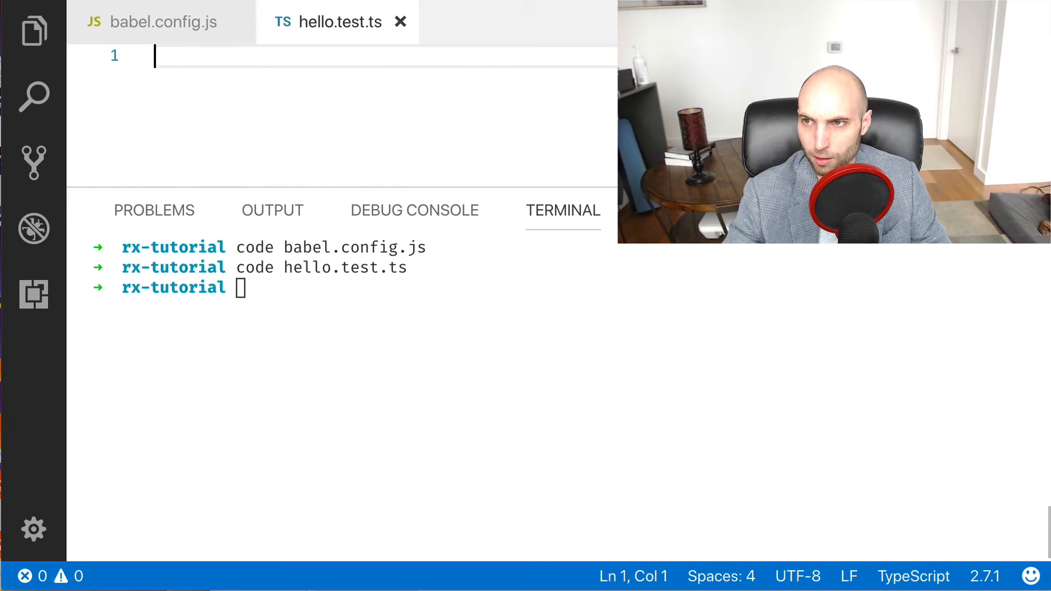
type("it('works', ()=>{")
type("expect(true).toBe(true")
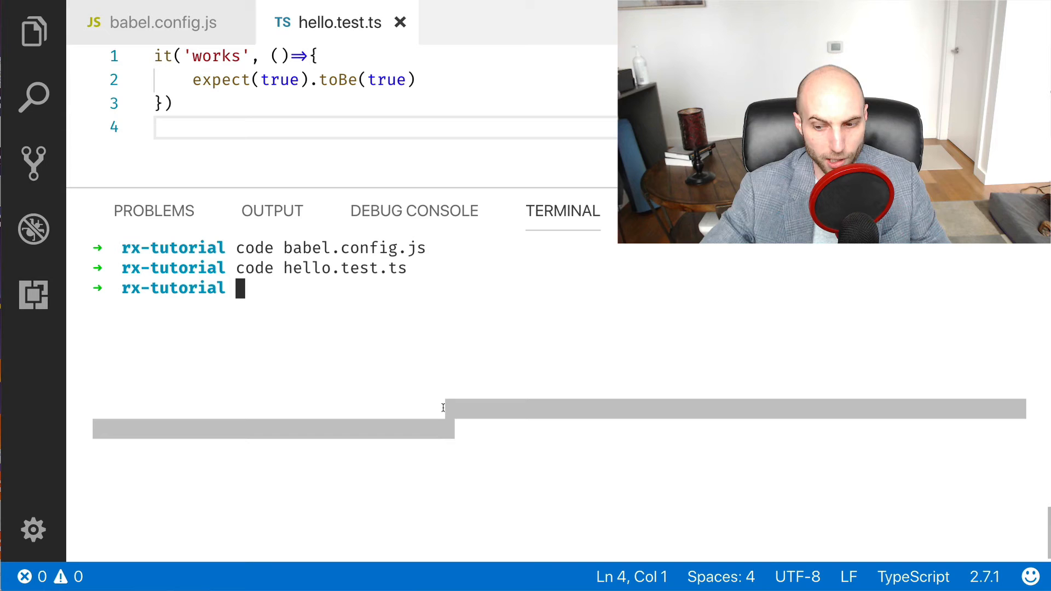
type("npm t hello.test.ts")
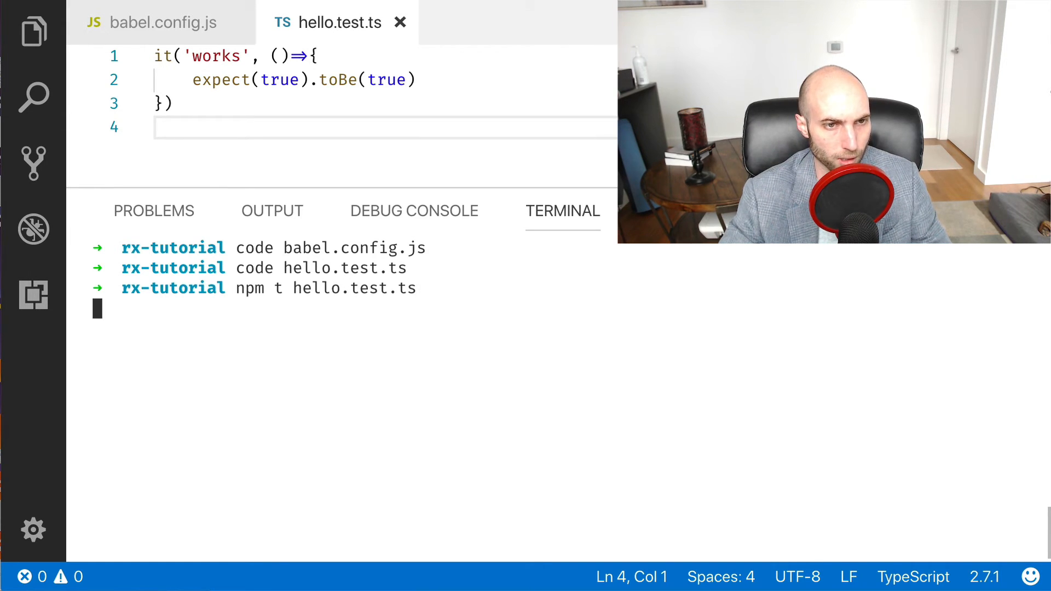
Step: Run hello.test.ts, rerun it with the jest test script, then begin typing npm t -- --watch
key("Return")
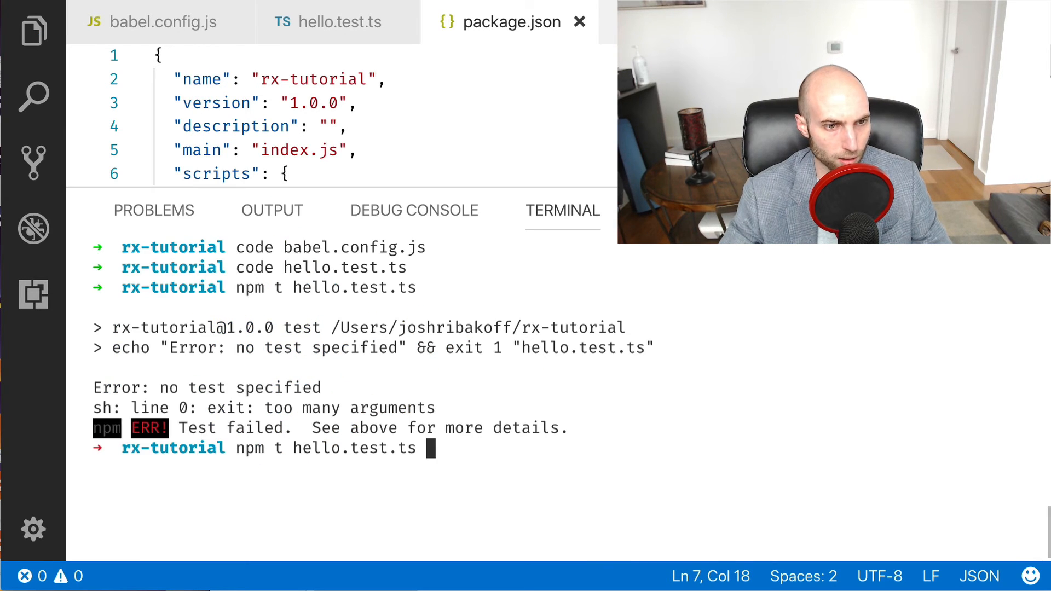
key("Return")
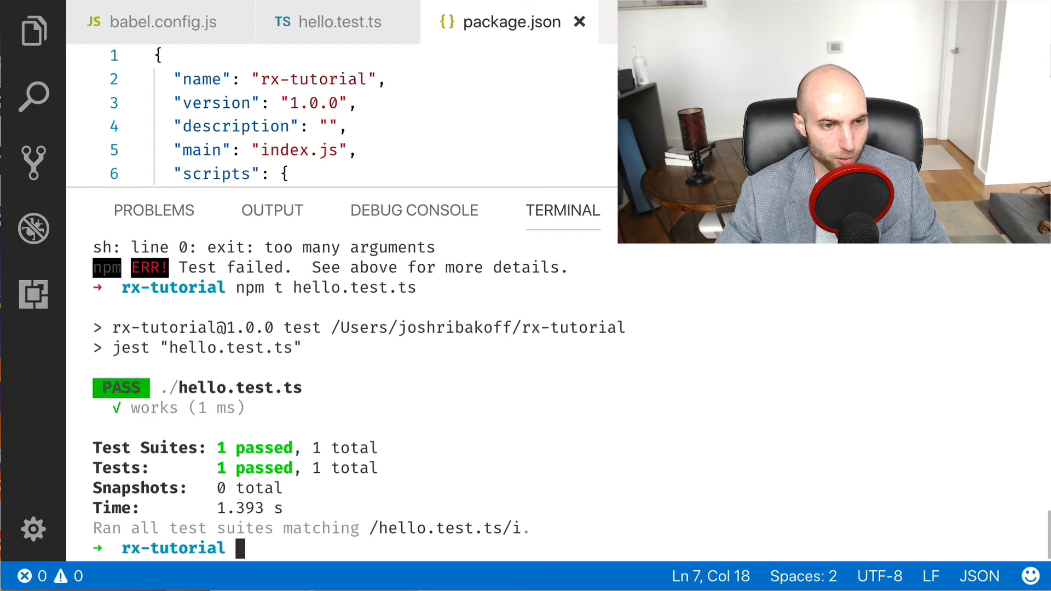
type("npm t -- -")
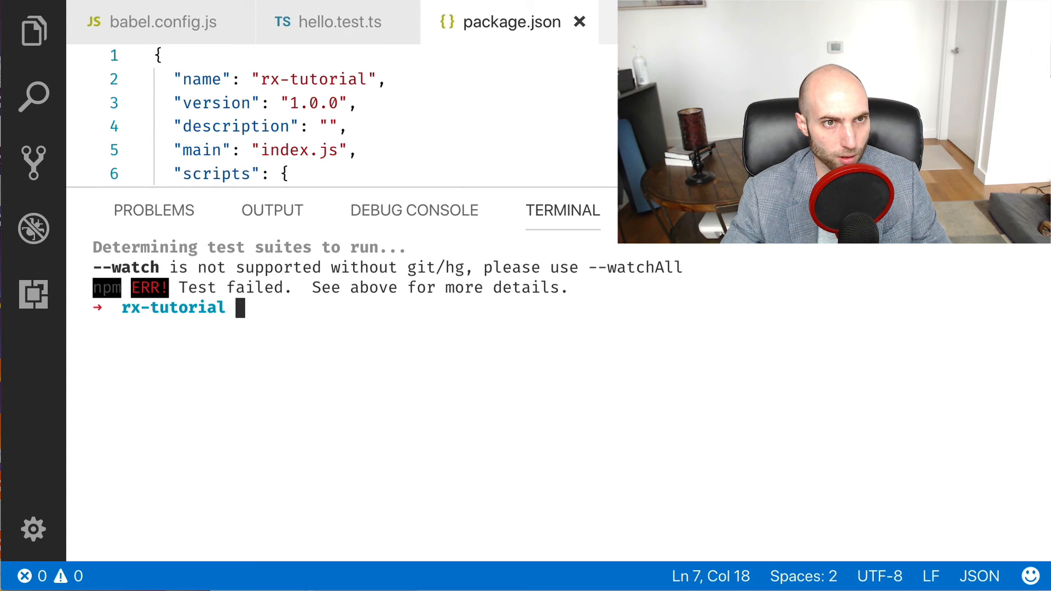
Step: Stop the npm t -- --watch run, initialise git, then switch to the hello.test.ts tab
type("npm t -- --watch")
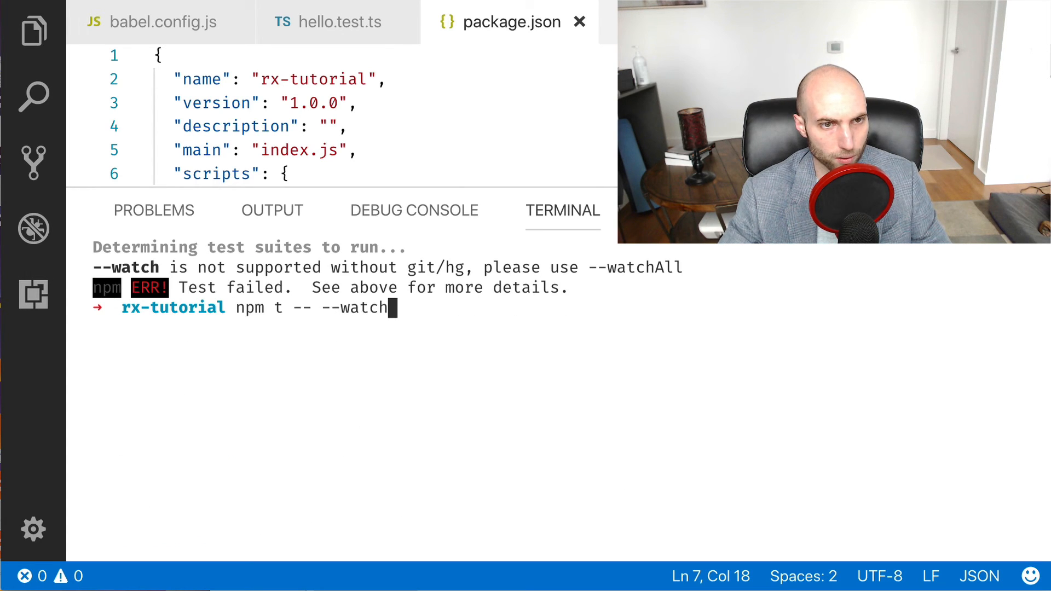
key("ctrl+c")
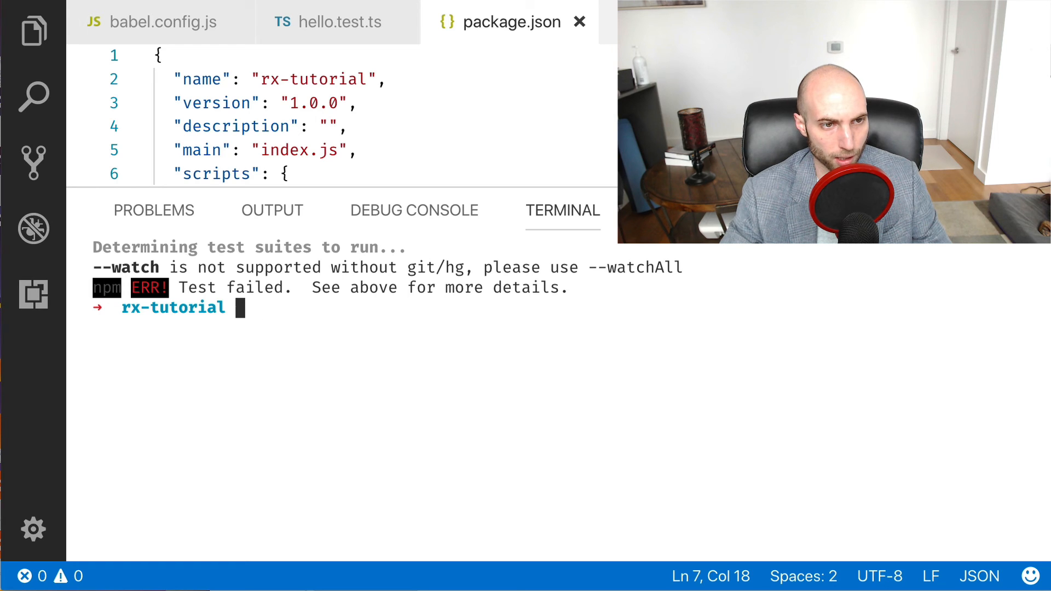
type("git init")
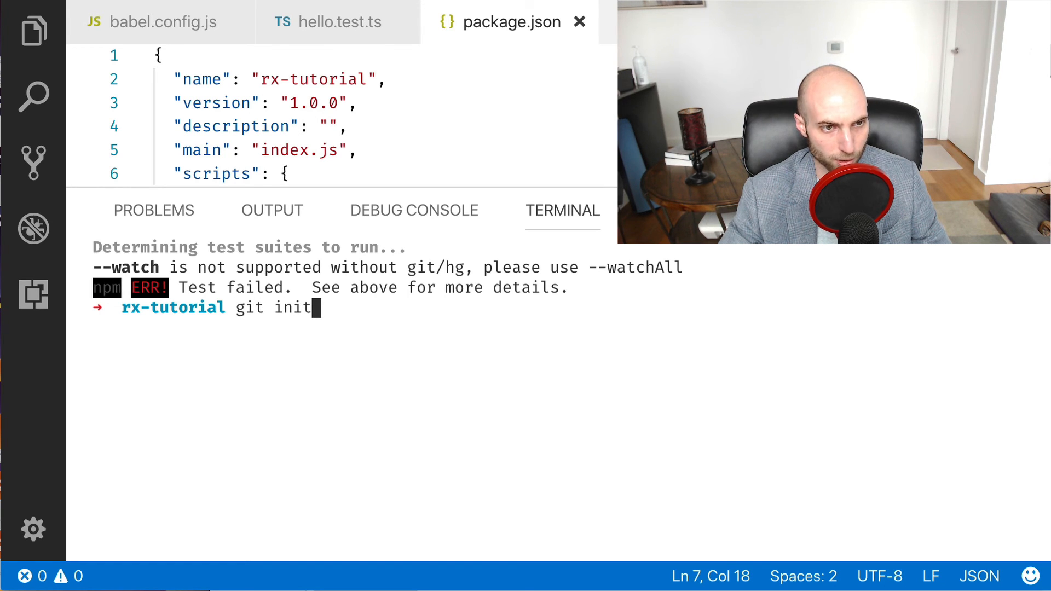
key("Return")
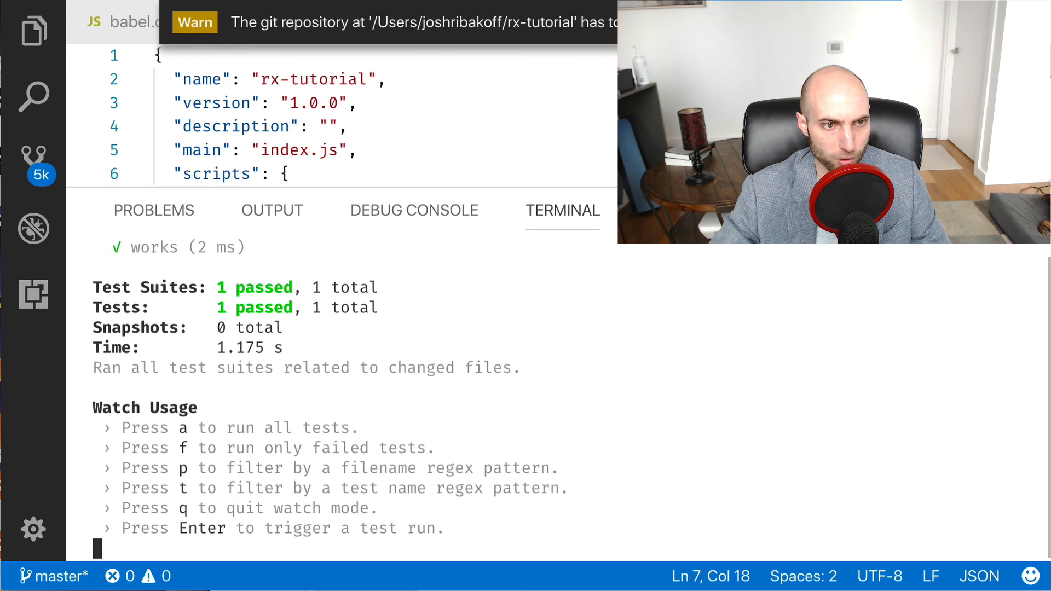
left_click(328, 22)
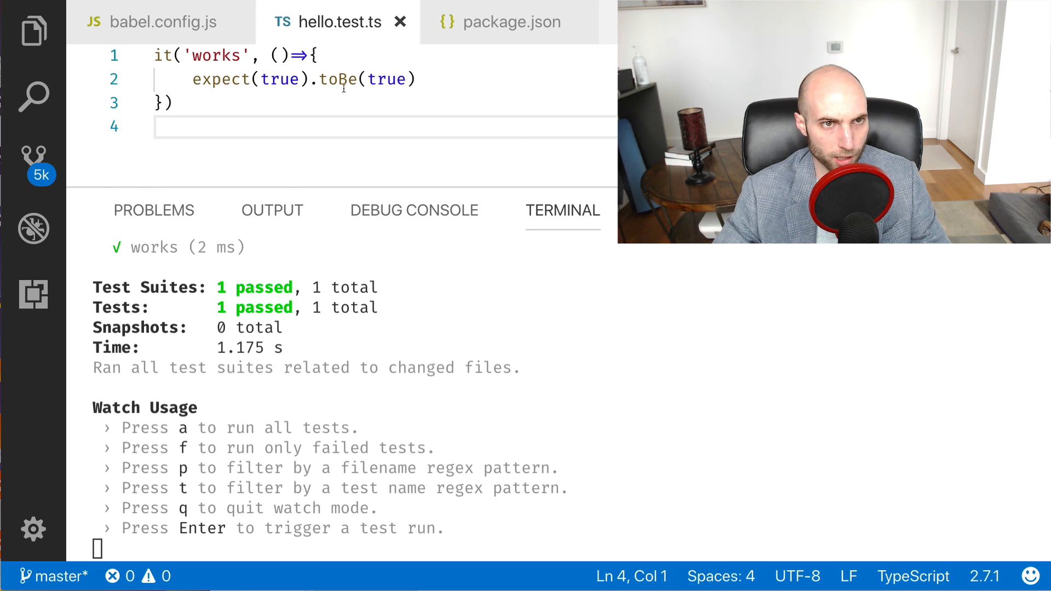
Step: Change the works test to expect false, making watch mode report one failure
type("fal")
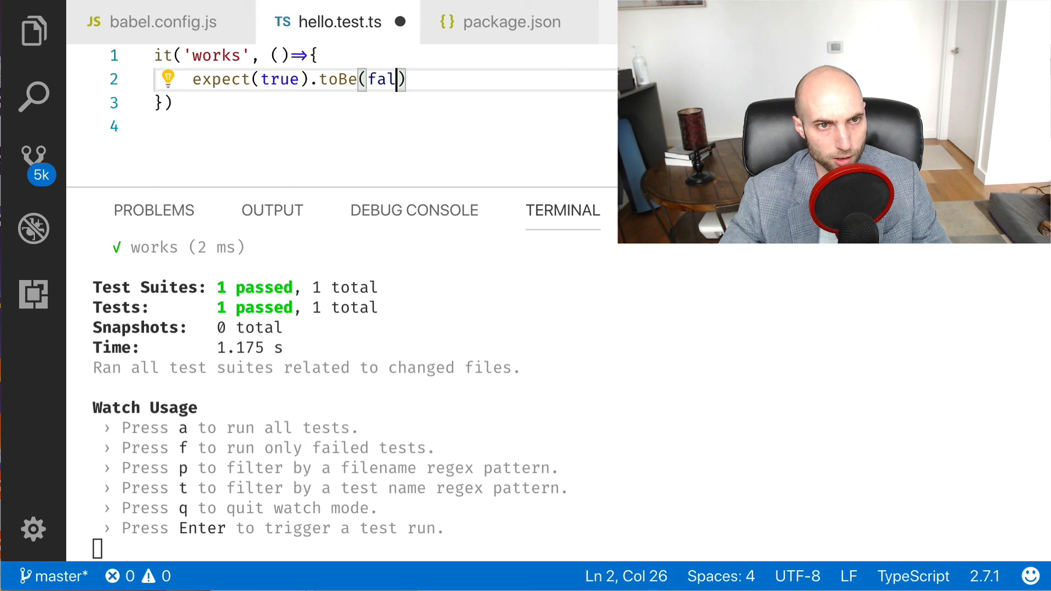
type("s")
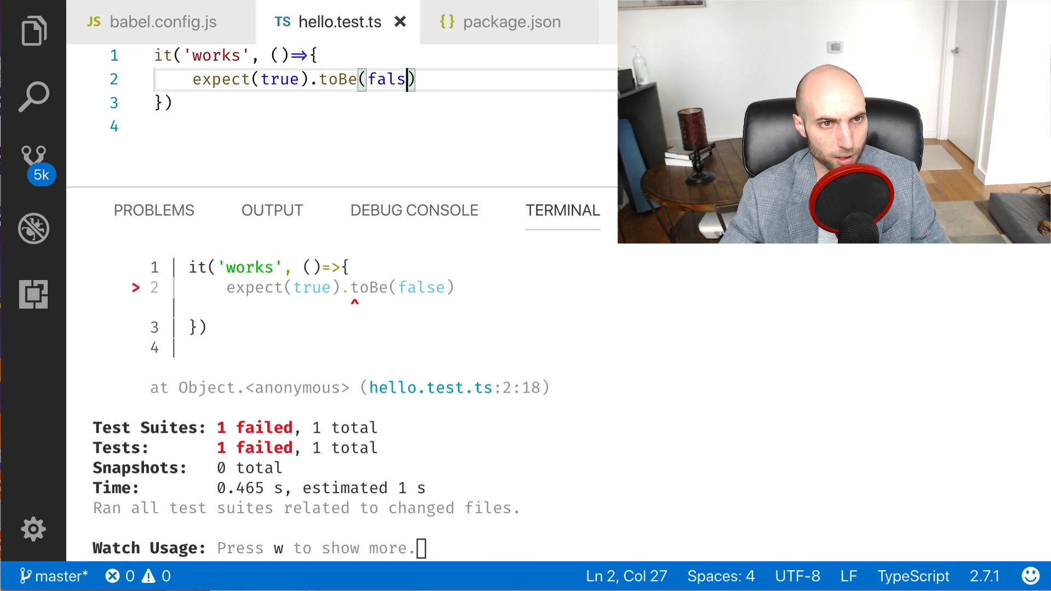